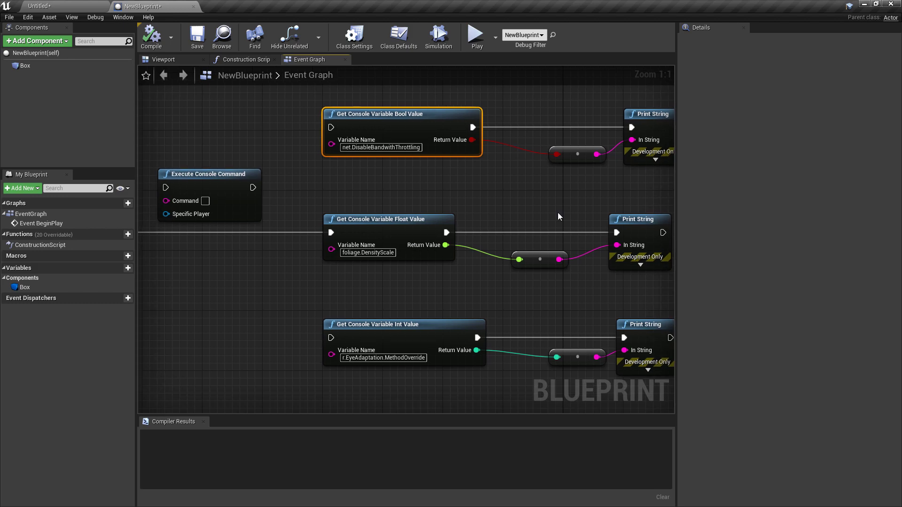
{"action": "mouse_move", "coordinate": [512, 175]}
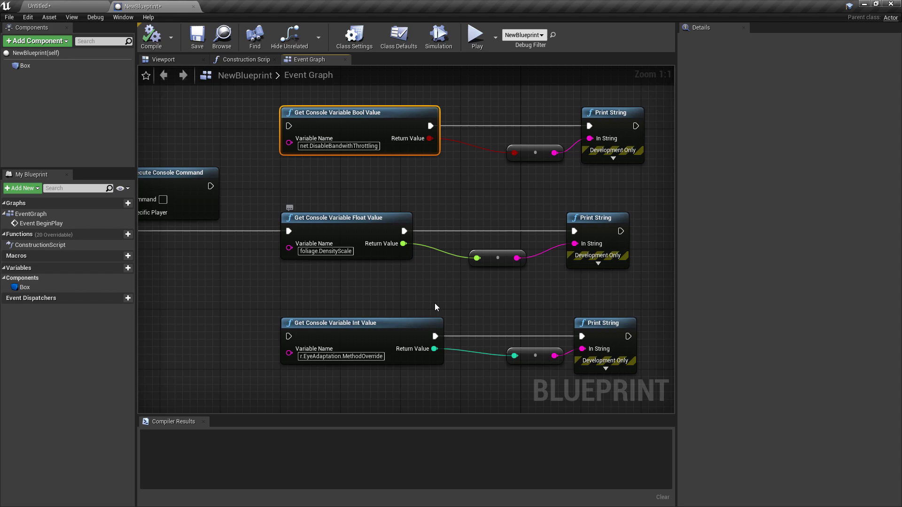
{"action": "mouse_move", "coordinate": [359, 215]}
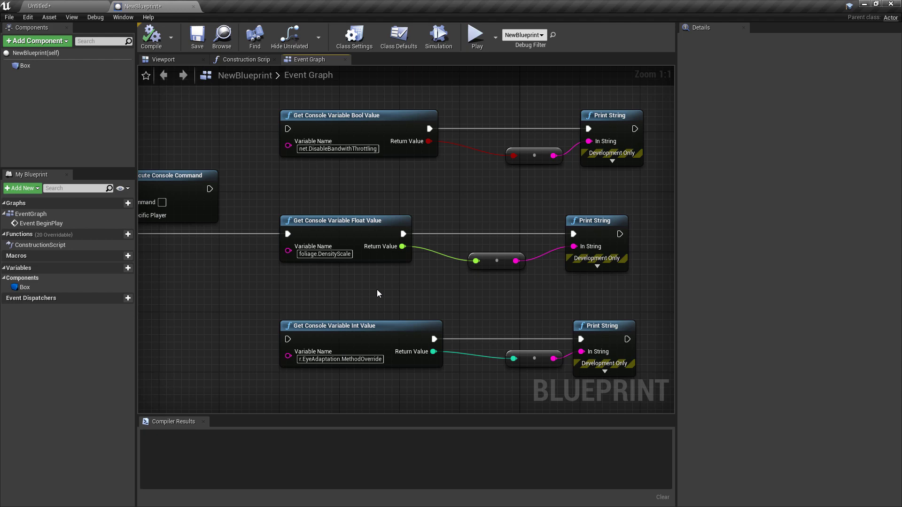
{"action": "mouse_move", "coordinate": [242, 302]}
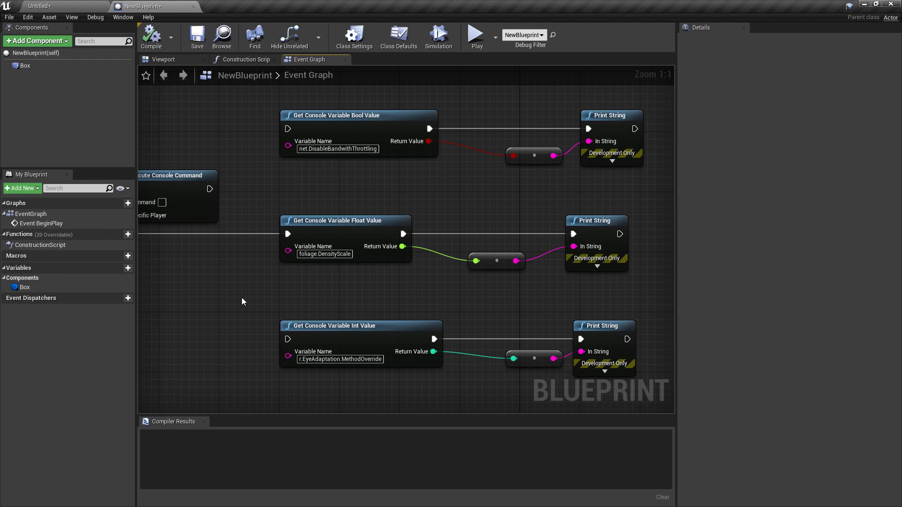
Play the level, raise Foliage scalability to Epic, then replay so it prints 1.0.
{"action": "left_click", "coordinate": [361, 326]}
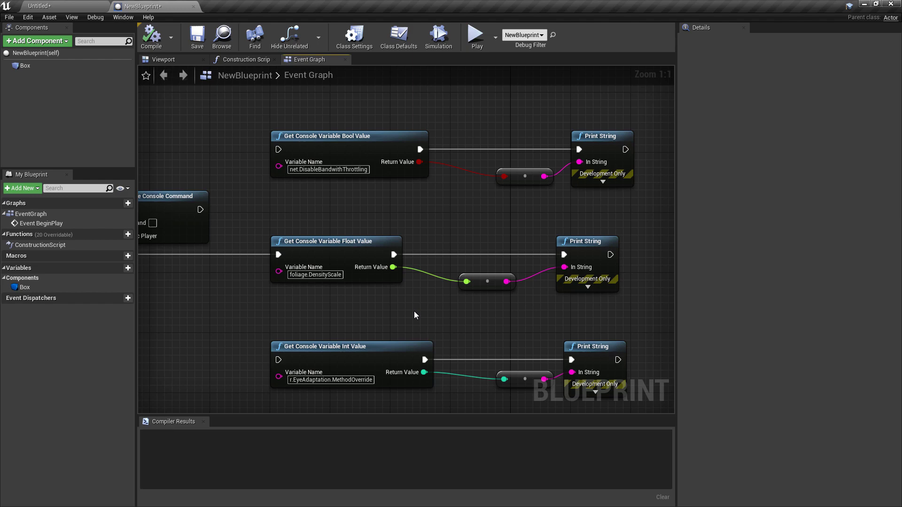
{"action": "mouse_move", "coordinate": [372, 255]}
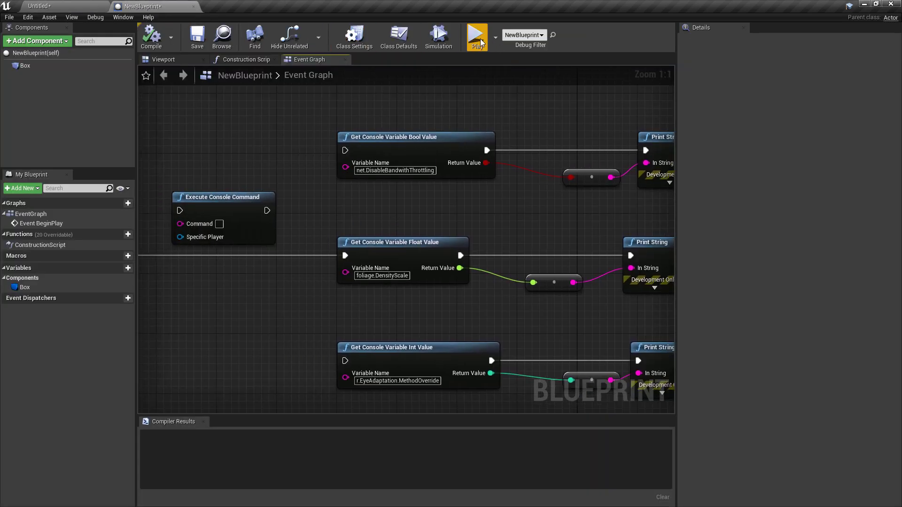
{"action": "left_click", "coordinate": [477, 34]}
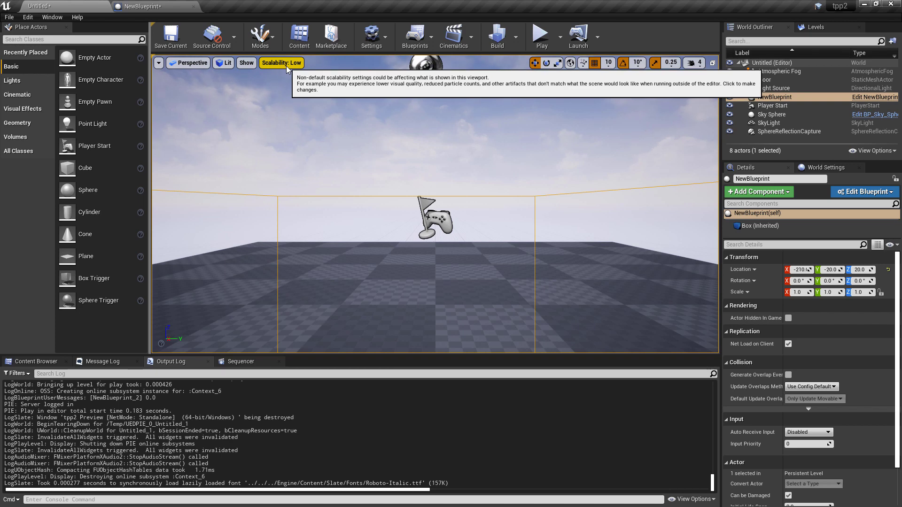
{"action": "left_click", "coordinate": [281, 62]}
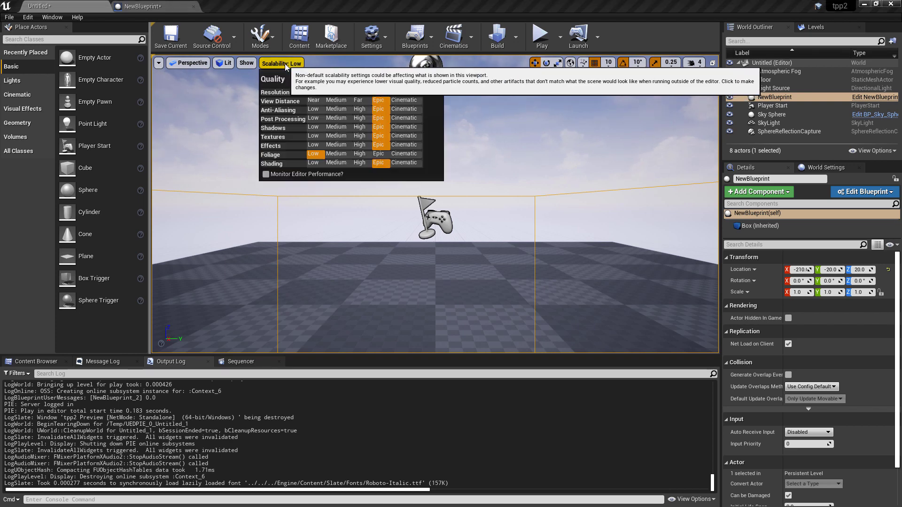
{"action": "left_click", "coordinate": [378, 154]}
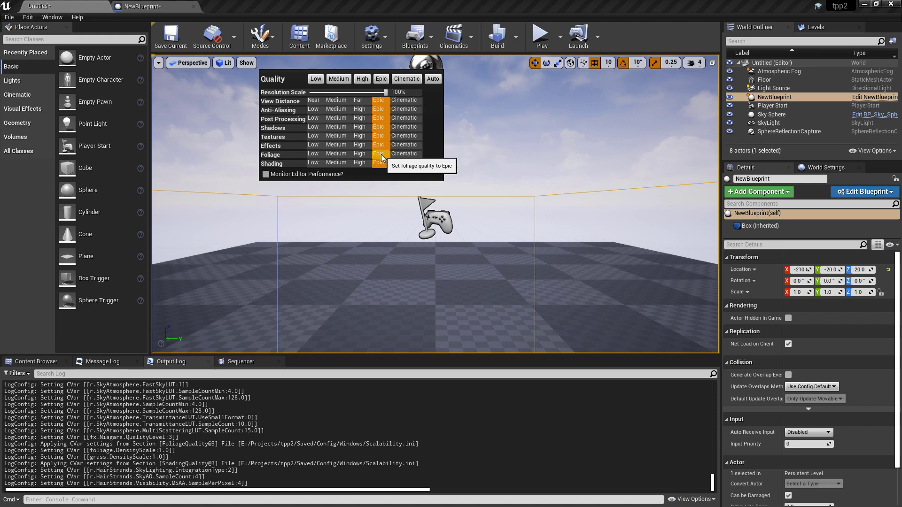
{"action": "left_click", "coordinate": [379, 153]}
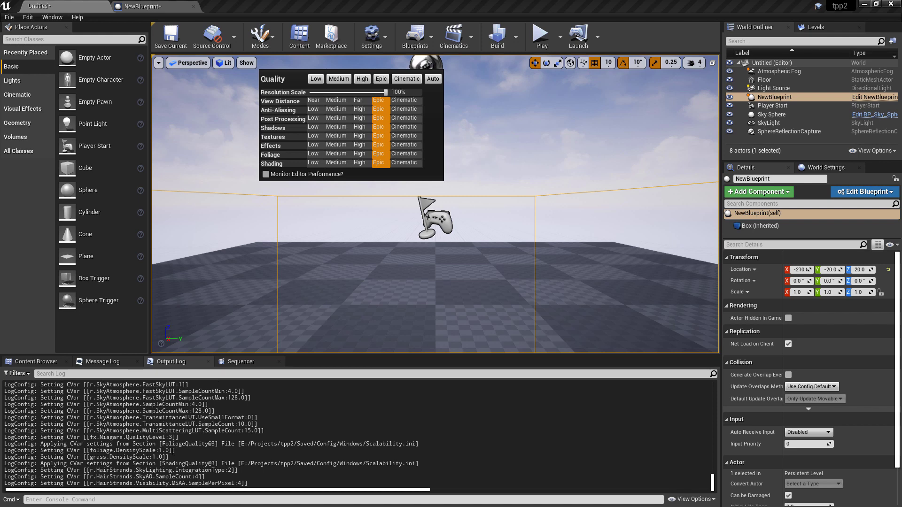
{"action": "left_click", "coordinate": [540, 33]}
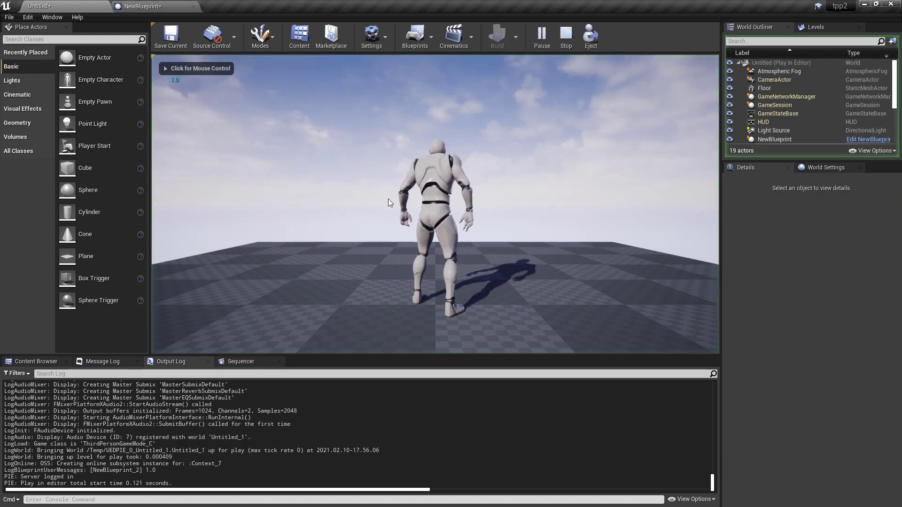
Stop the play session and reopen Engine Scalability Settings, where every category shows Epic.
{"action": "left_click", "coordinate": [564, 36]}
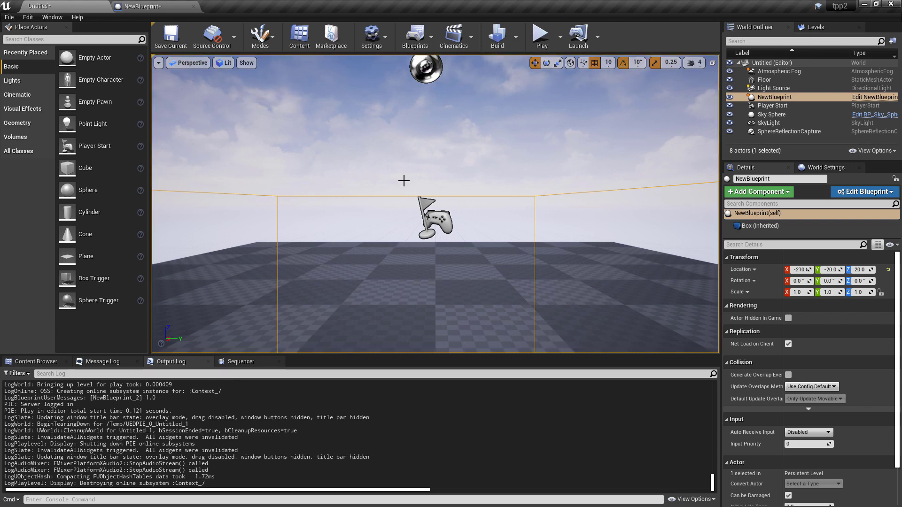
{"action": "mouse_move", "coordinate": [362, 63]}
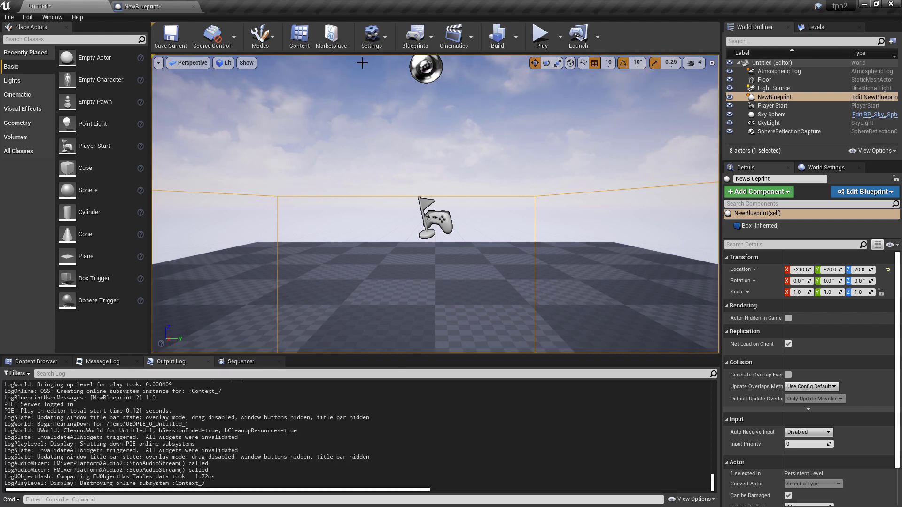
{"action": "left_click", "coordinate": [371, 36]}
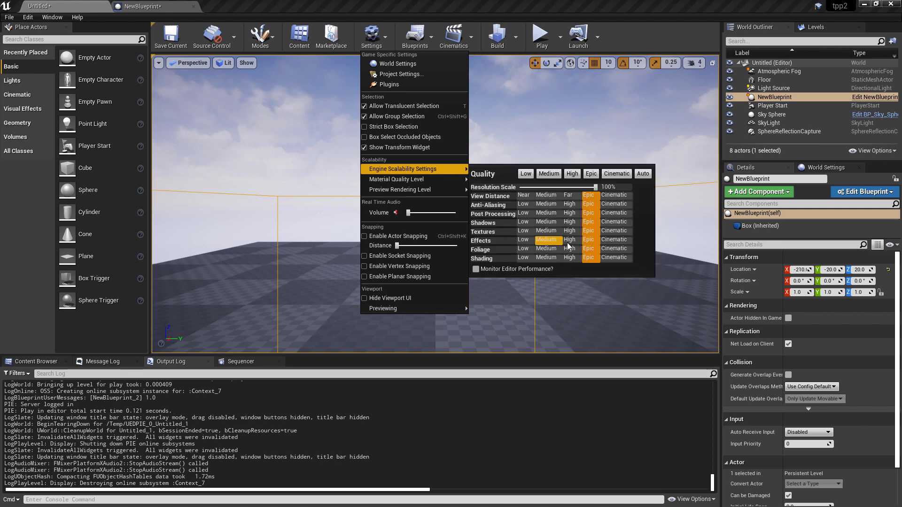
{"action": "mouse_move", "coordinate": [547, 240]}
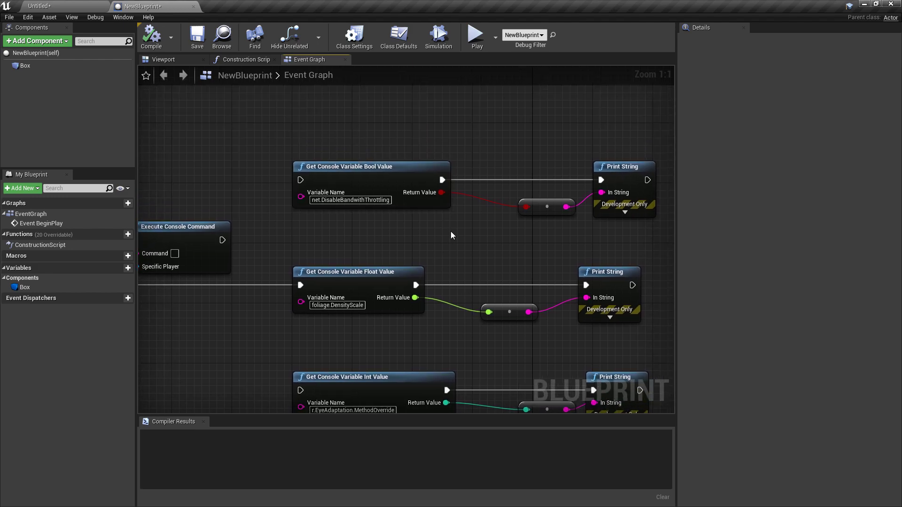
{"action": "mouse_move", "coordinate": [401, 176]}
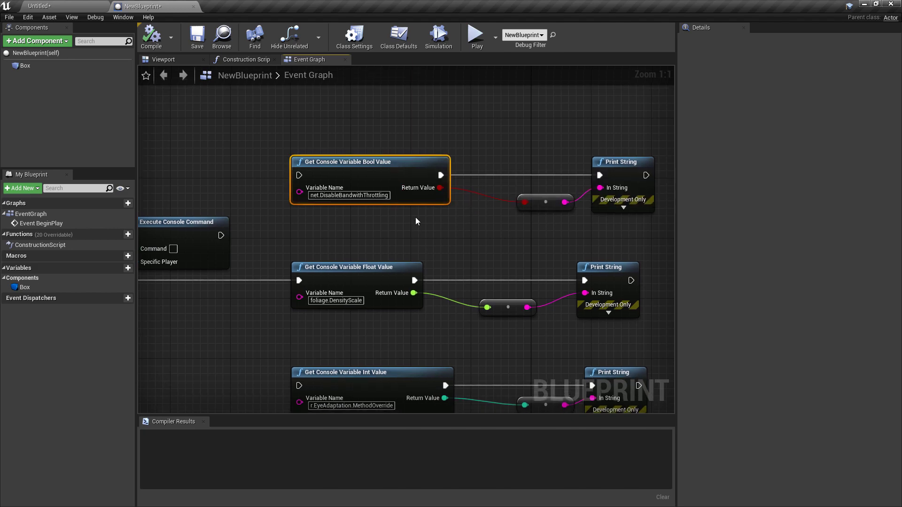
{"action": "mouse_move", "coordinate": [379, 162]}
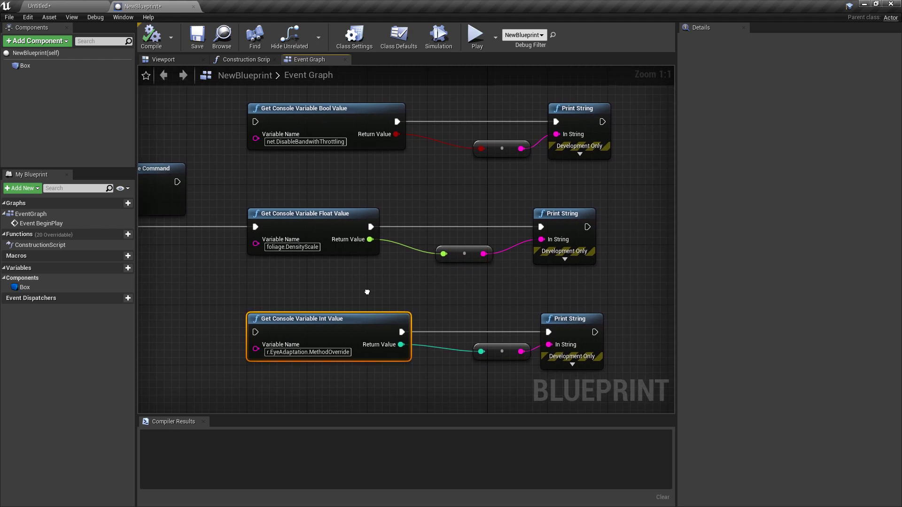
{"action": "mouse_move", "coordinate": [372, 296]}
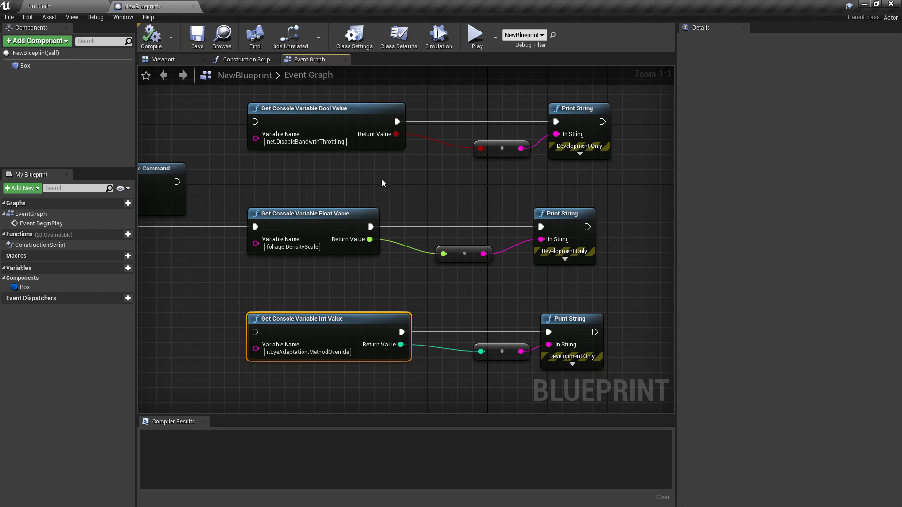
{"action": "mouse_move", "coordinate": [382, 181]}
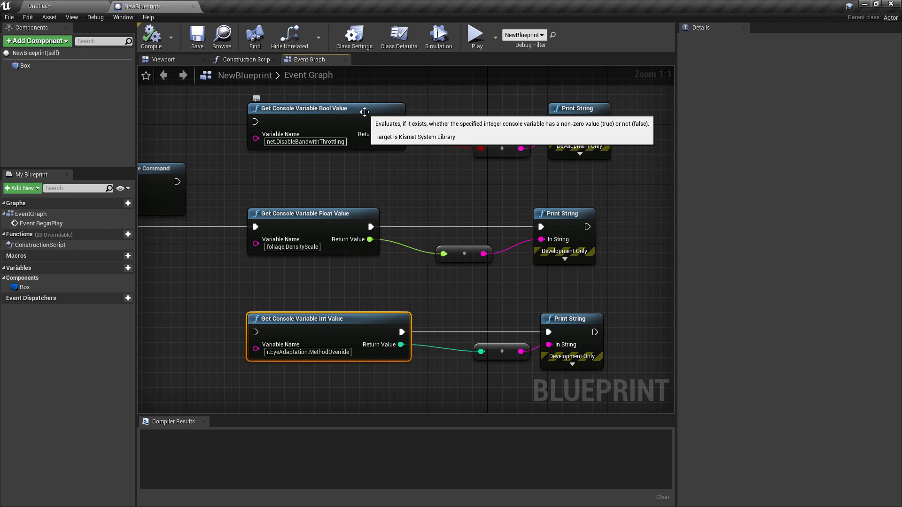
{"action": "mouse_move", "coordinate": [333, 318]}
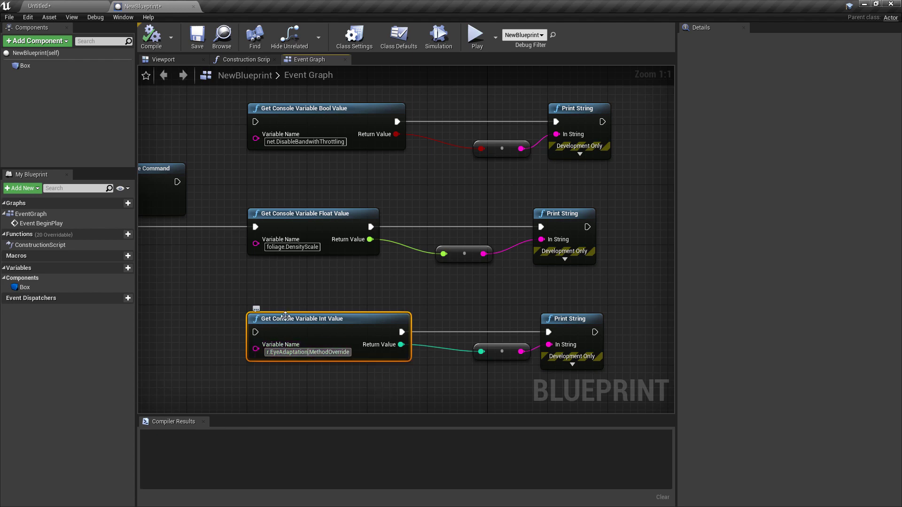
{"action": "left_click", "coordinate": [305, 142]}
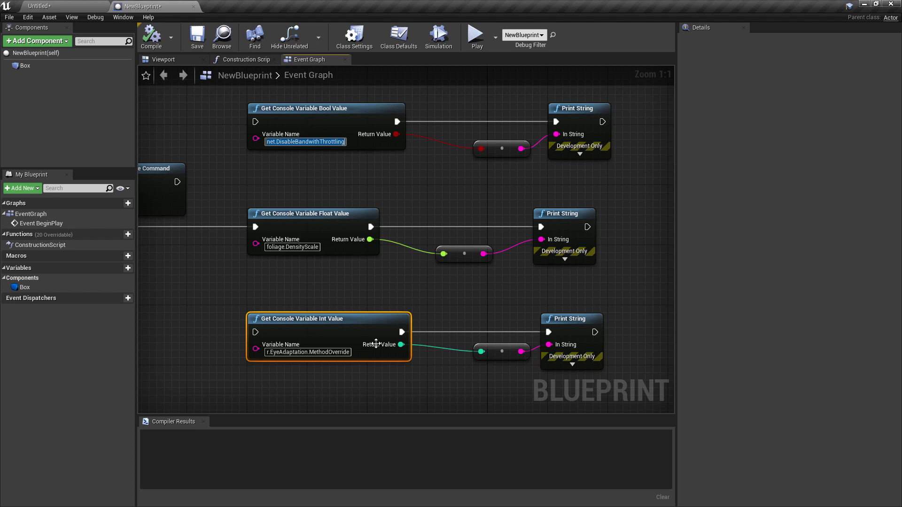
{"action": "mouse_move", "coordinate": [281, 243]}
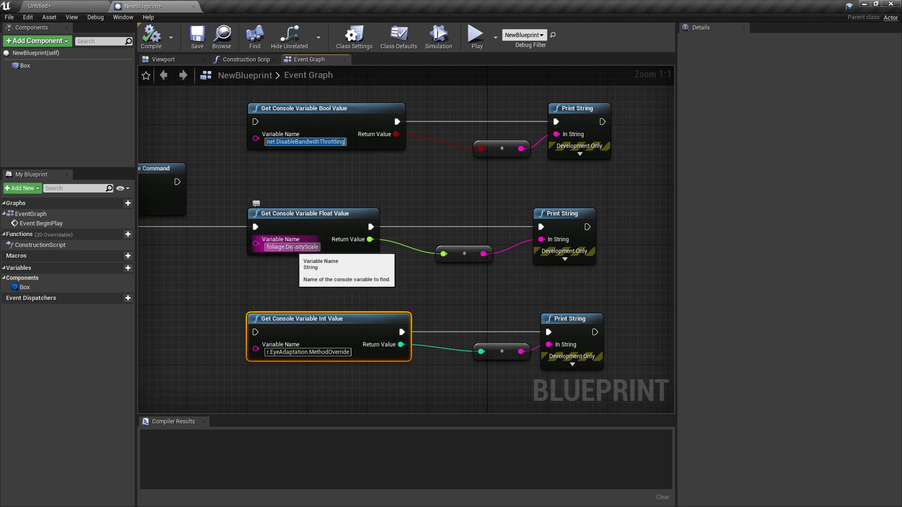